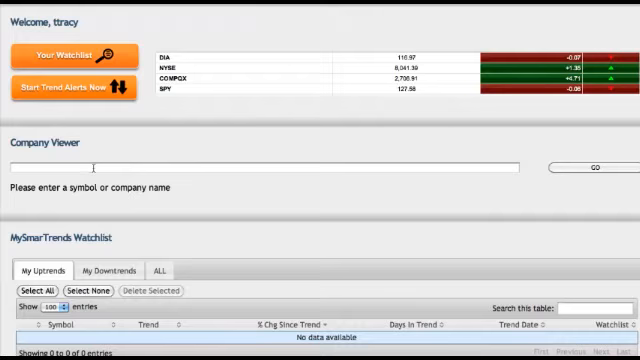
# Open Jump Start Your Watchlist and scroll through portfolios like Be Like Buffett and Big Banks.
pyautogui.click(270, 167)
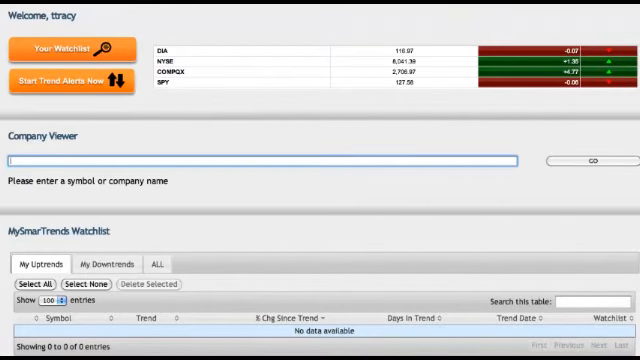
pyautogui.scroll(-3)
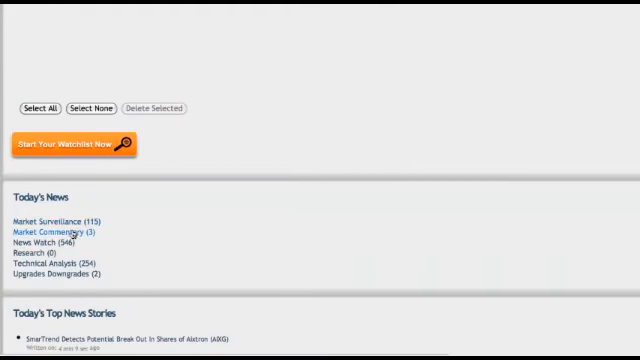
pyautogui.scroll(-3)
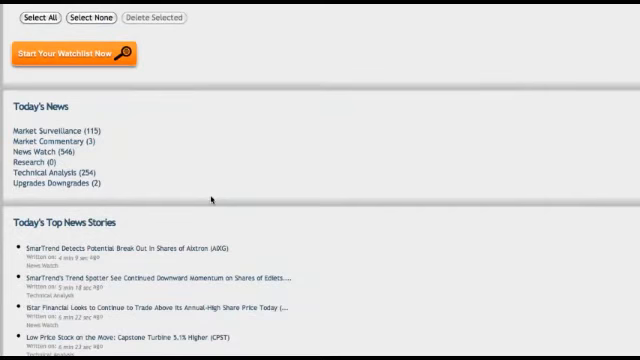
pyautogui.scroll(-3)
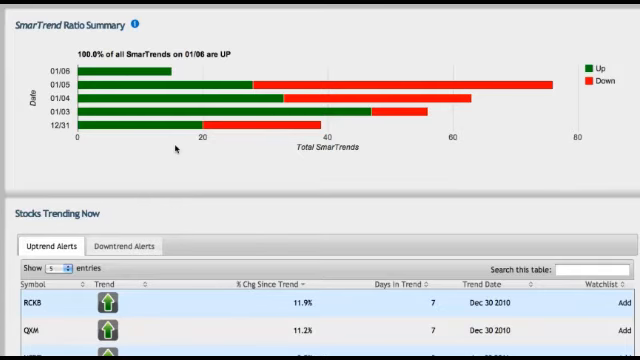
pyautogui.scroll(-3)
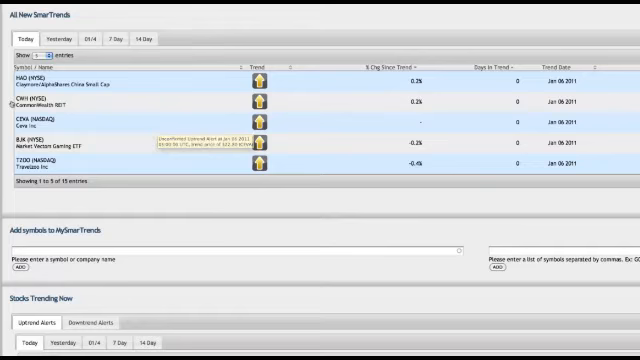
pyautogui.moveTo(258, 82)
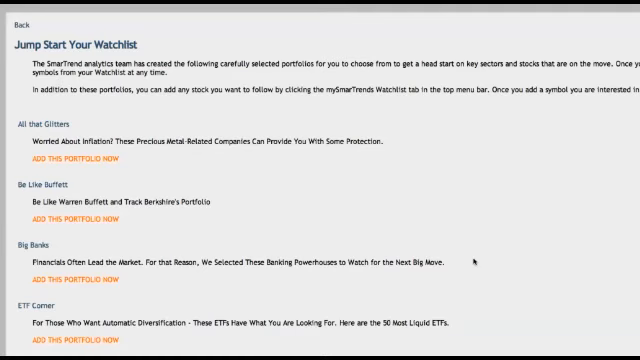
pyautogui.scroll(-3)
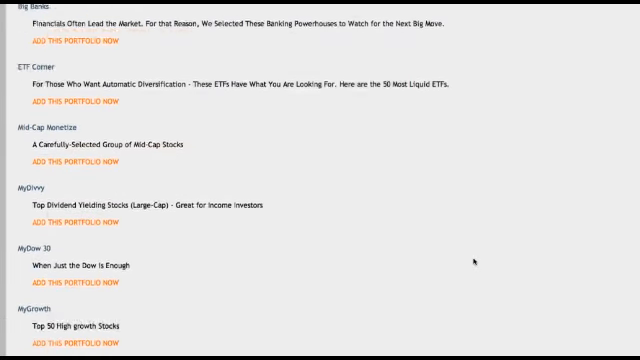
pyautogui.scroll(-3)
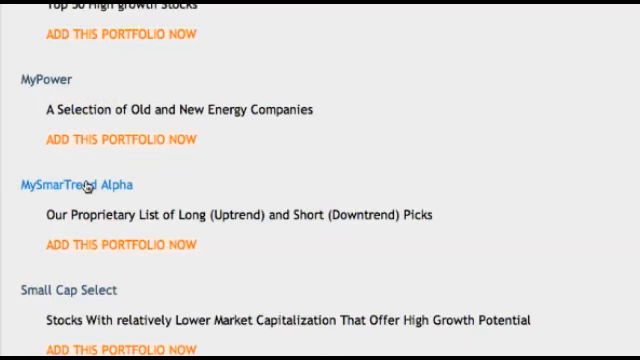
pyautogui.scroll(-3)
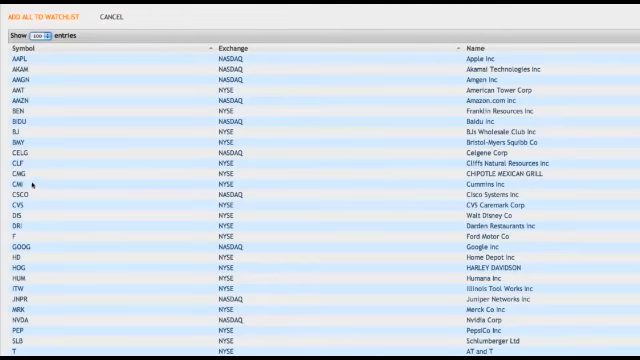
pyautogui.moveTo(105, 243)
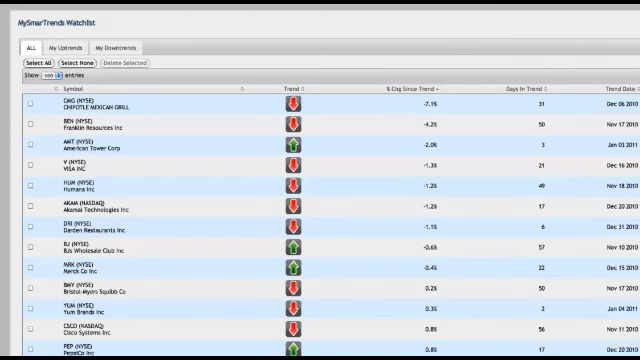
pyautogui.moveTo(135, 120)
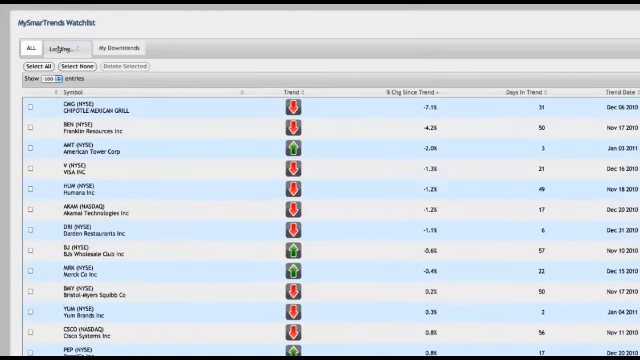
# Filter the watchlist to My Uptrends and scroll down to Wal-Mart Stores and Amazon.com.
pyautogui.click(71, 48)
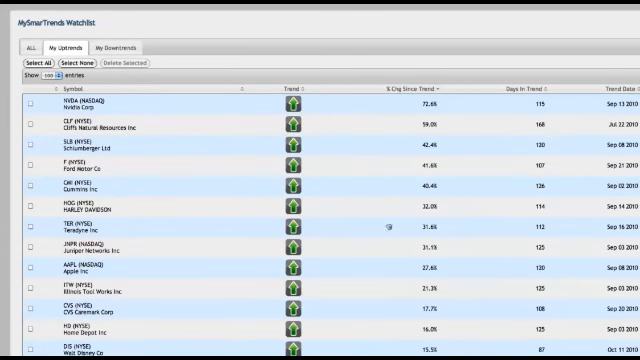
pyautogui.moveTo(370, 162)
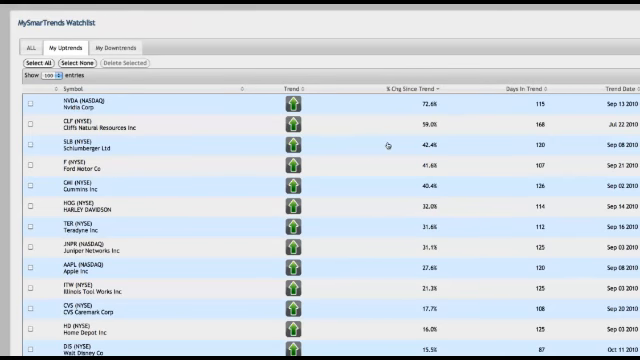
pyautogui.scroll(-3)
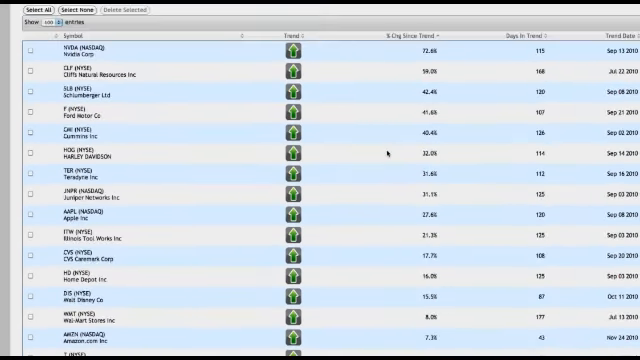